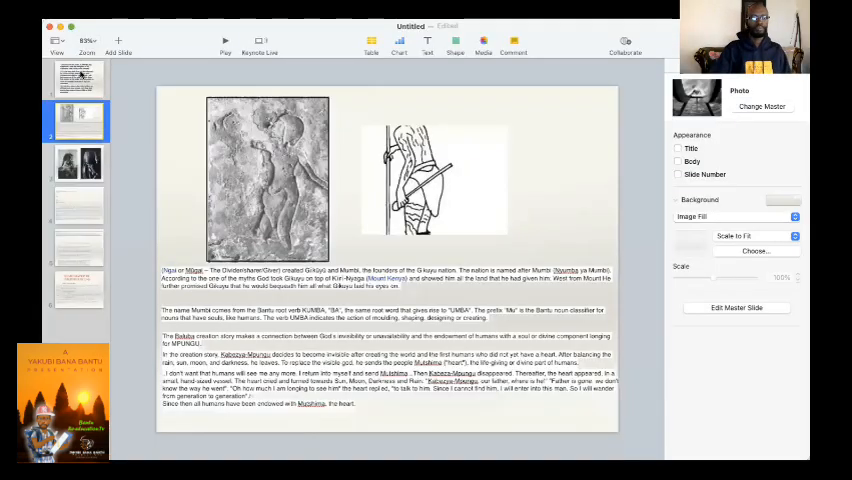
- Show the first slide with the verse about the rivers of Ethiopia
{"action": "left_click", "coordinate": [76, 78]}
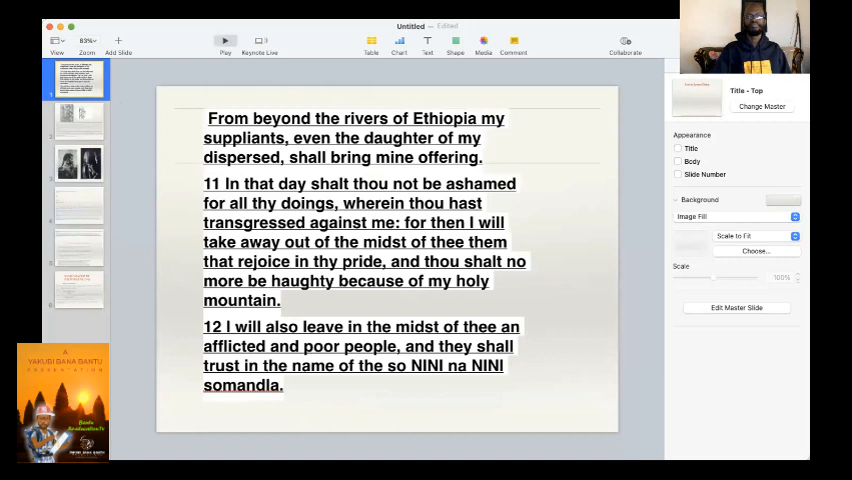
{"action": "left_click", "coordinate": [224, 40]}
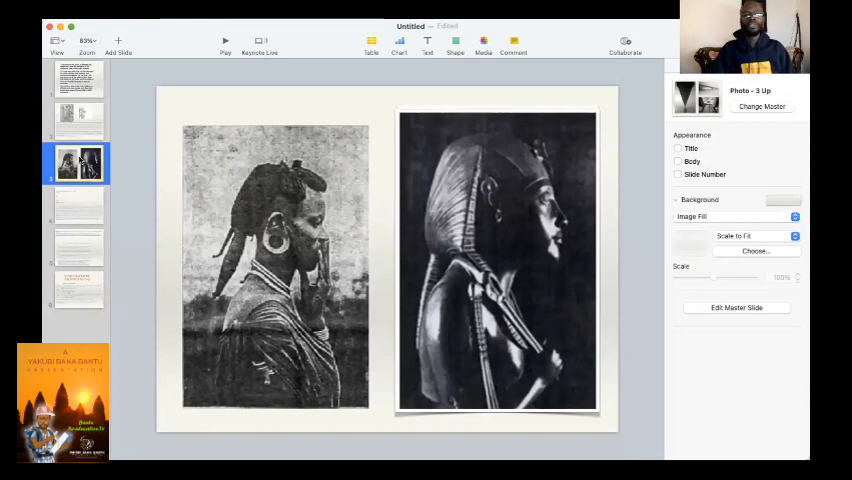
{"action": "mouse_move", "coordinate": [268, 190]}
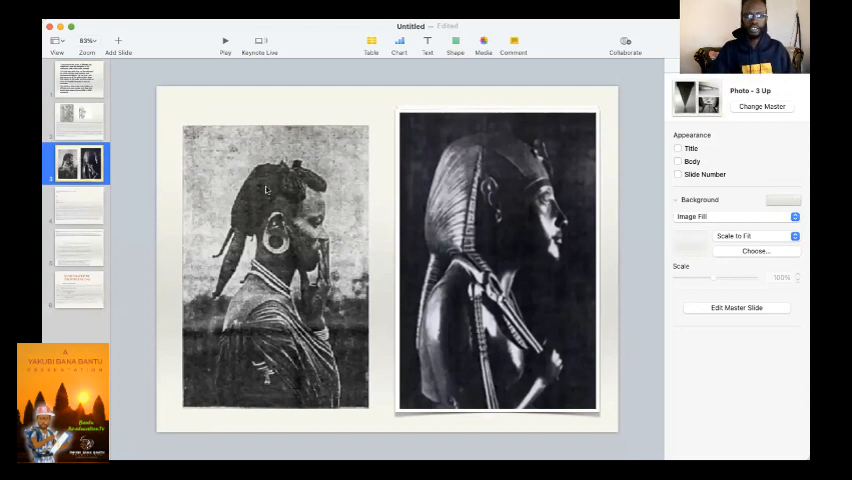
{"action": "mouse_move", "coordinate": [548, 260]}
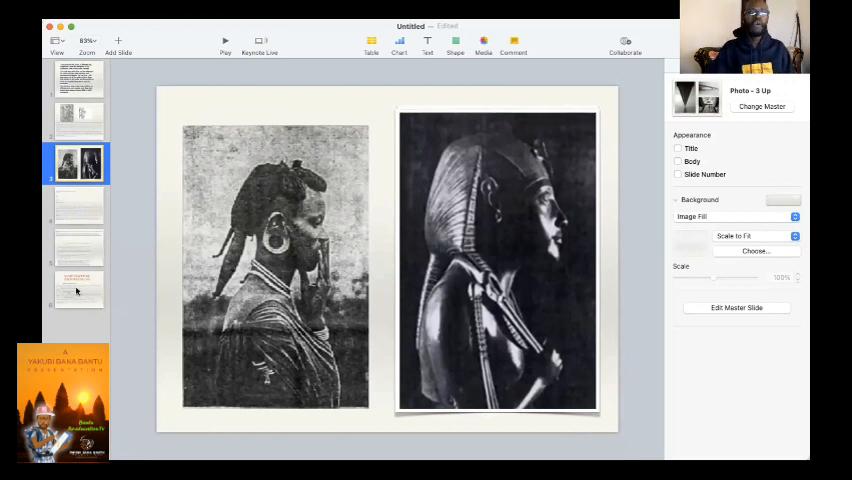
- Show the 'Manifestation of the Power of One' slide listing Muntu, Ubuntu, Kintu and Hantu
{"action": "left_click", "coordinate": [78, 290]}
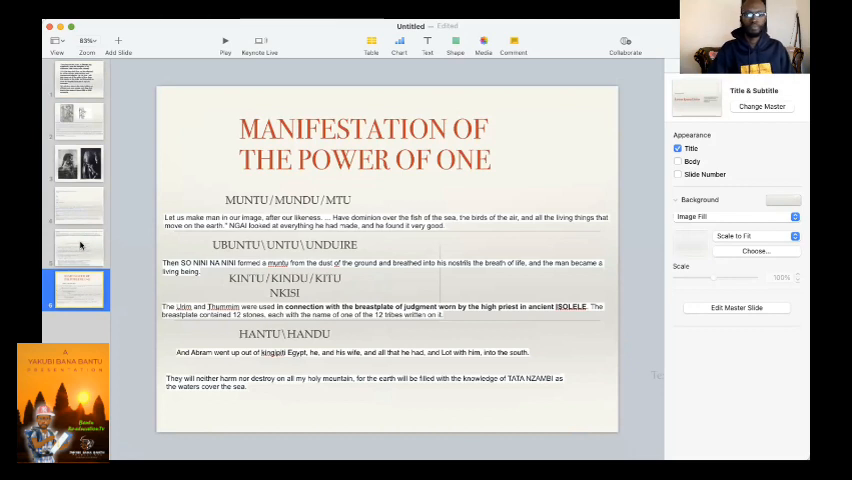
{"action": "mouse_move", "coordinate": [84, 244]}
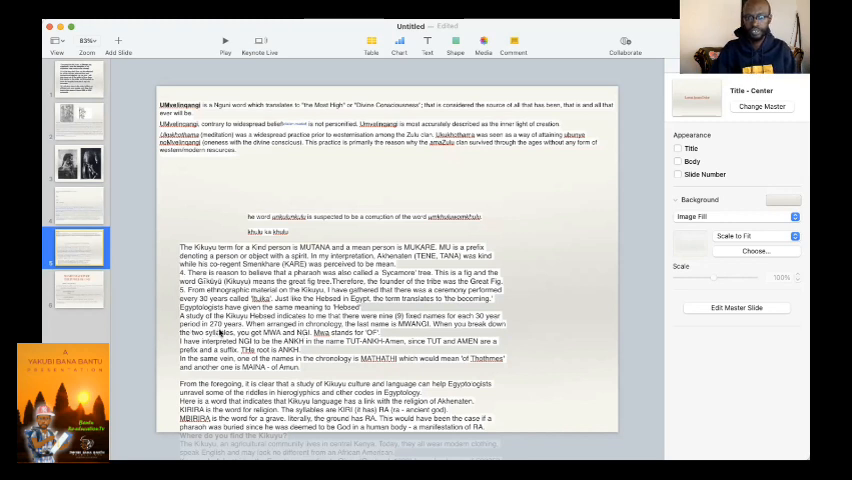
{"action": "mouse_move", "coordinate": [224, 392]}
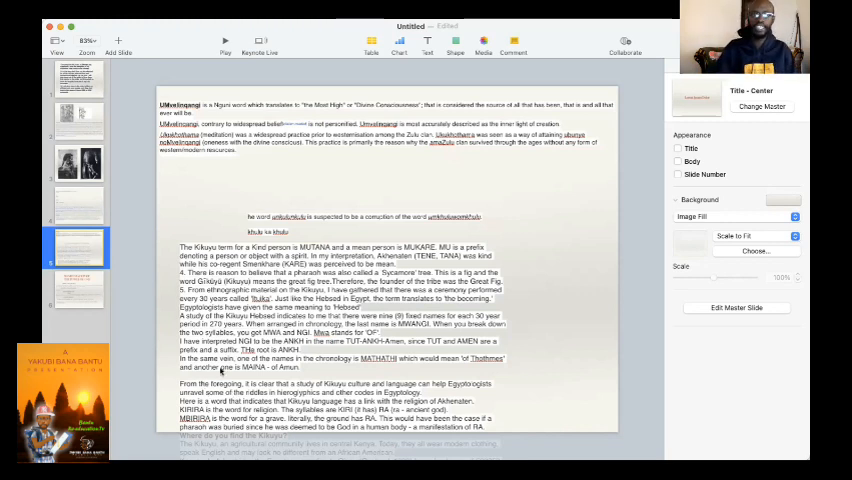
{"action": "mouse_move", "coordinate": [244, 340]}
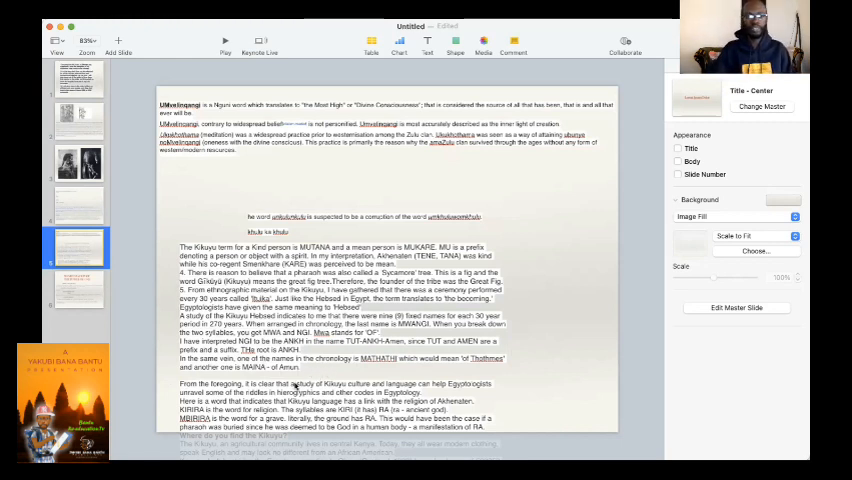
- Glance at the Power of One slide, then return to the Kikuyu names text slide
{"action": "left_click", "coordinate": [76, 290]}
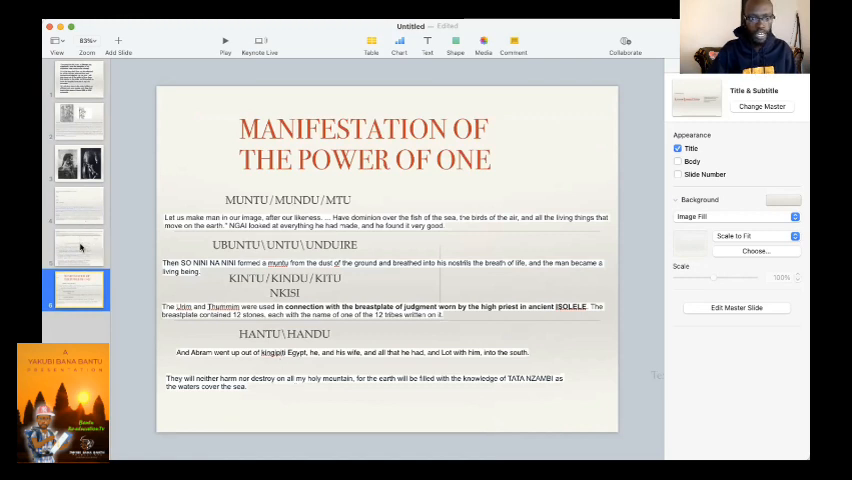
{"action": "left_click", "coordinate": [78, 246]}
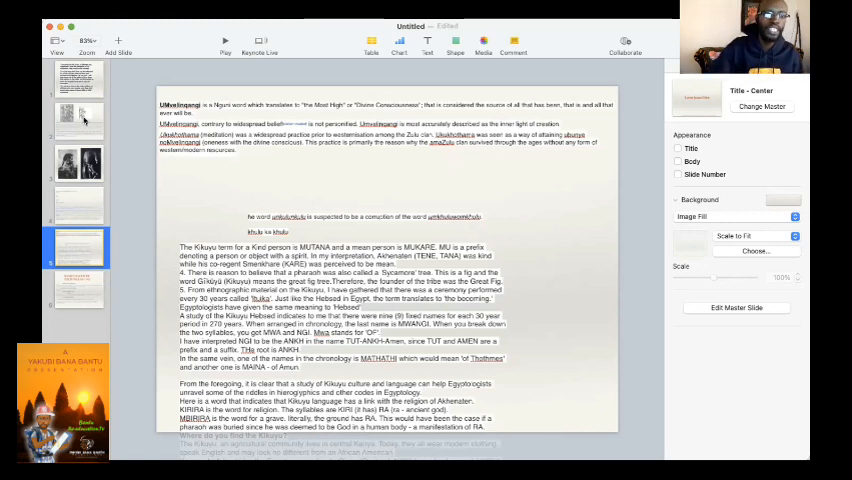
- Show the slide with the carved relief, line drawing and Kikuyu and Mumbi origin notes
{"action": "left_click", "coordinate": [78, 120]}
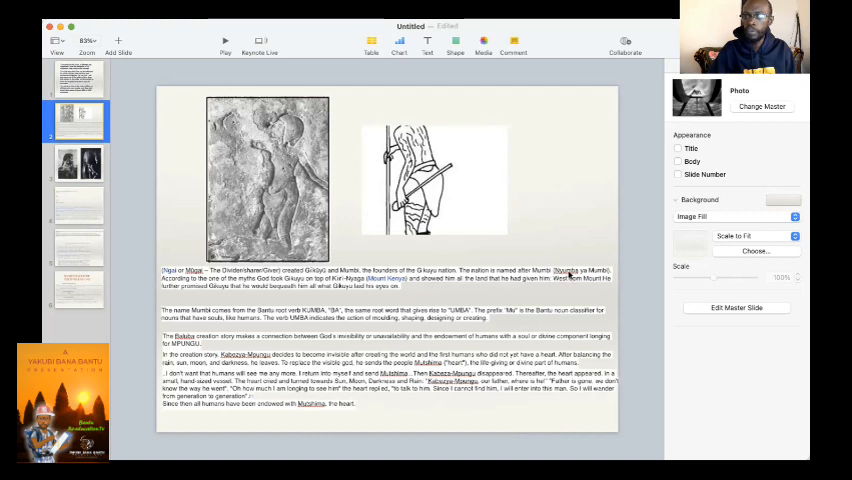
{"action": "mouse_move", "coordinate": [624, 272]}
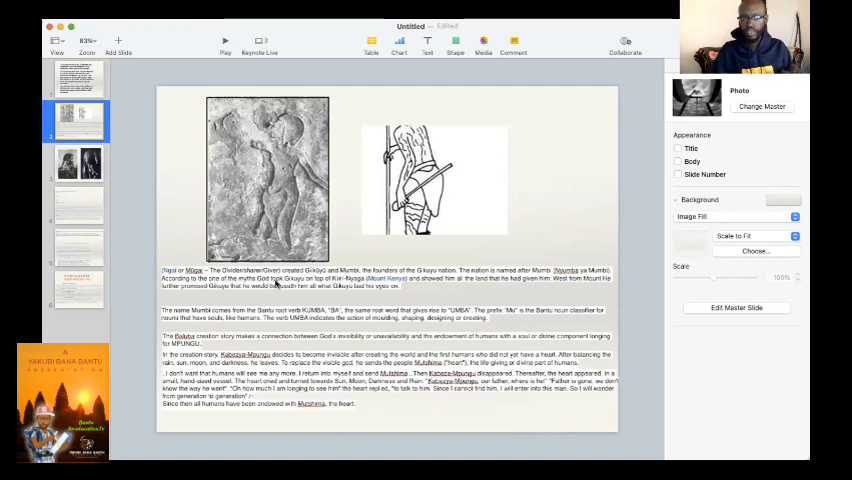
{"action": "mouse_move", "coordinate": [338, 284]}
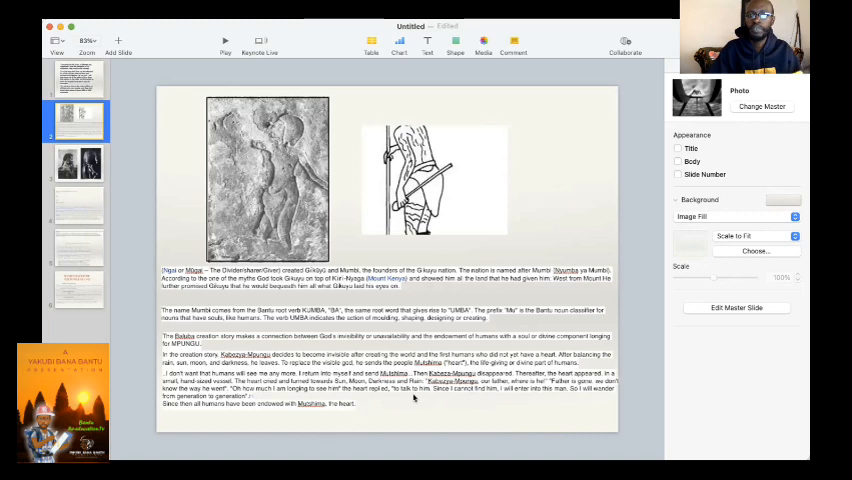
{"action": "mouse_move", "coordinate": [528, 398]}
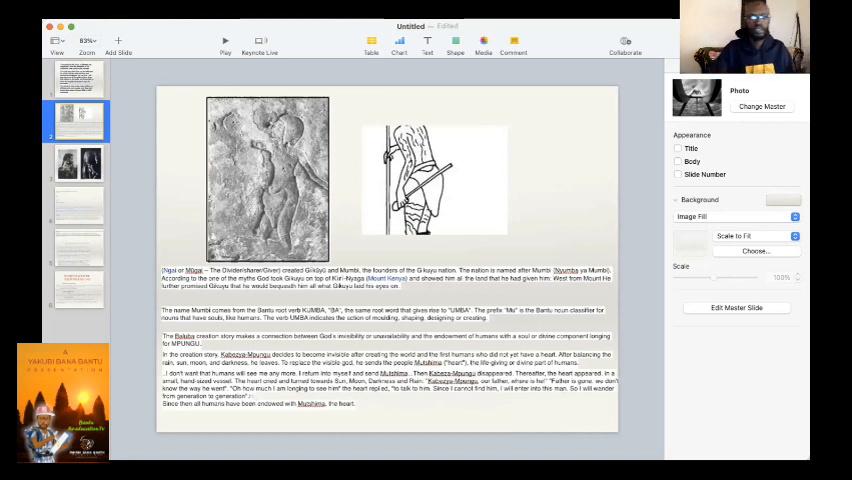
- Revisit the Power of One and Ethiopia verse slides, then return to the carved relief slide
{"action": "left_click", "coordinate": [76, 290]}
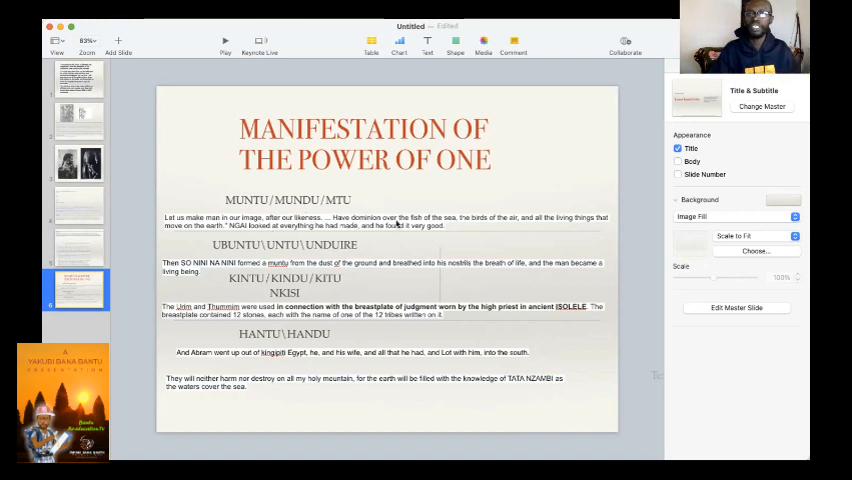
{"action": "mouse_move", "coordinate": [500, 224]}
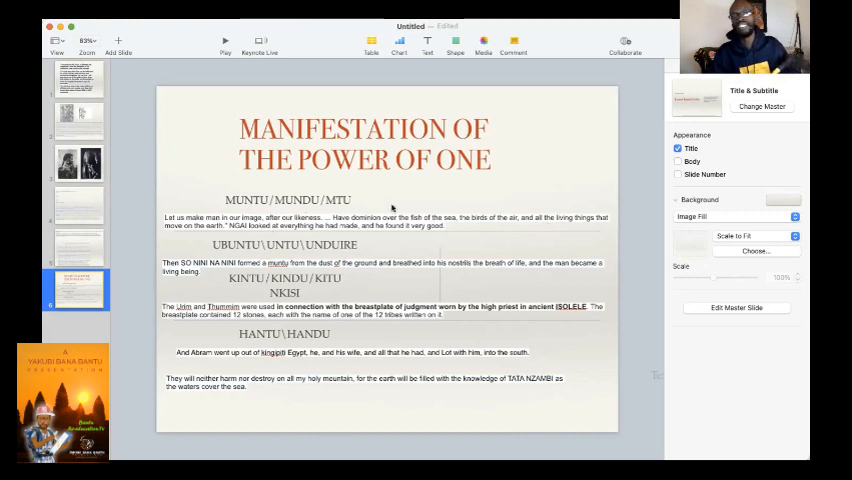
{"action": "mouse_move", "coordinate": [268, 228]}
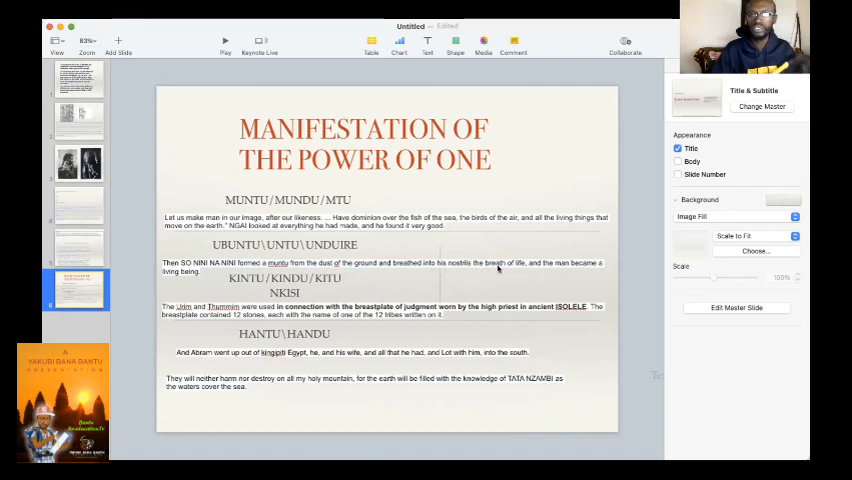
{"action": "mouse_move", "coordinate": [600, 266]}
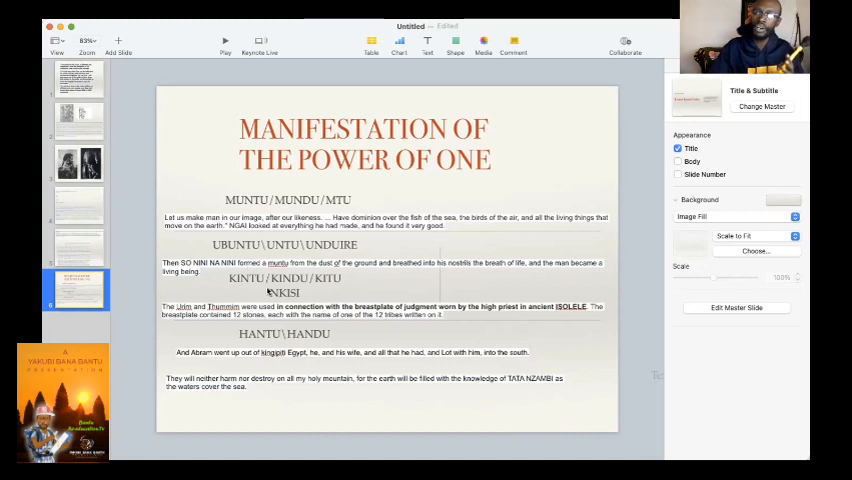
{"action": "mouse_move", "coordinate": [244, 292]}
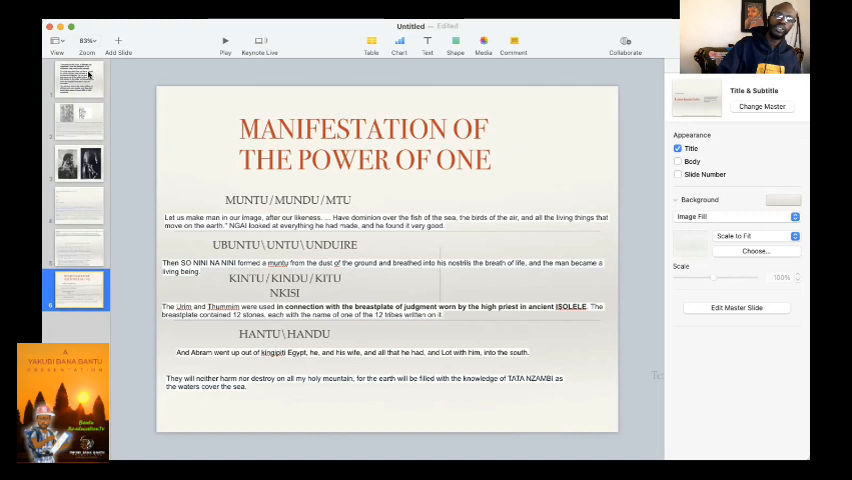
{"action": "left_click", "coordinate": [76, 80]}
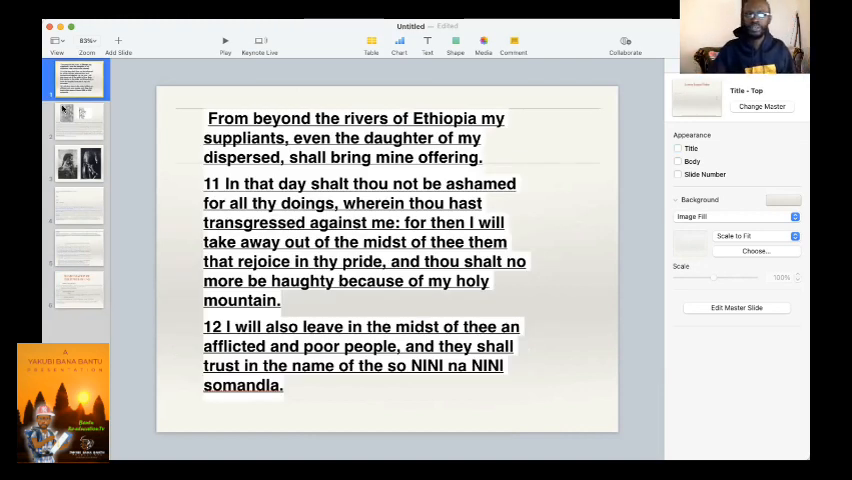
{"action": "left_click", "coordinate": [78, 120]}
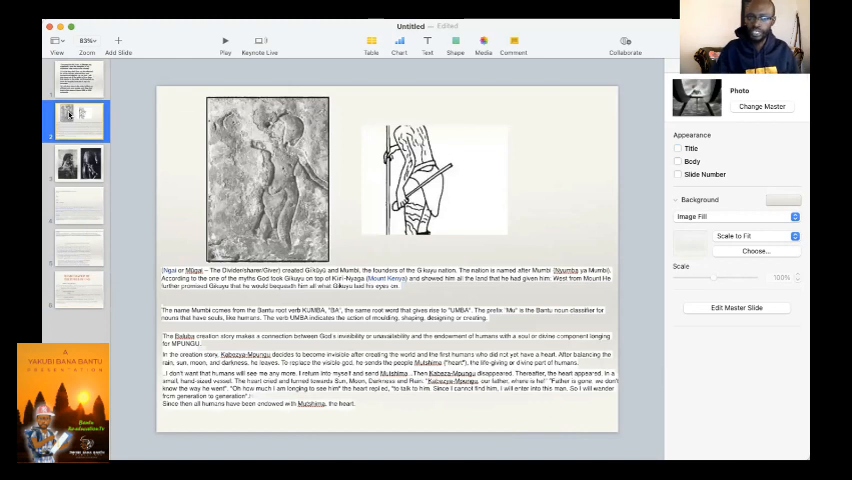
- Show the Kikuyu word forms slide, then advance to 'Manifestation of the Power of One'
{"action": "left_click", "coordinate": [76, 204]}
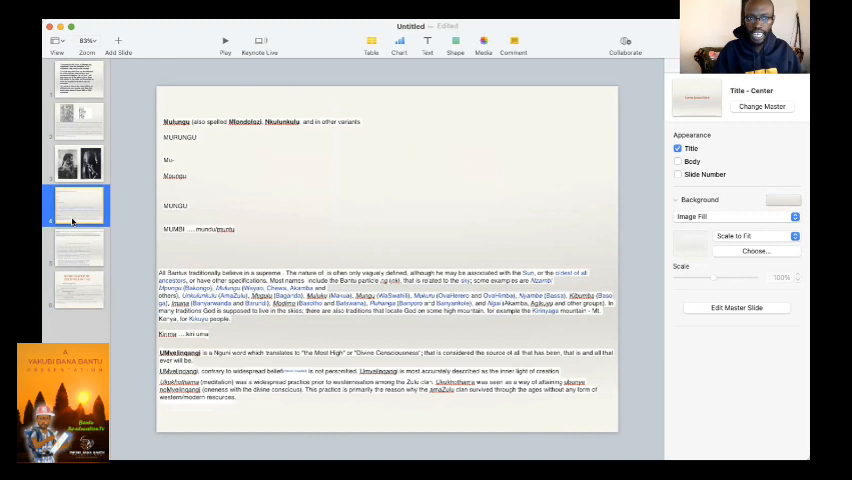
{"action": "mouse_move", "coordinate": [218, 140]}
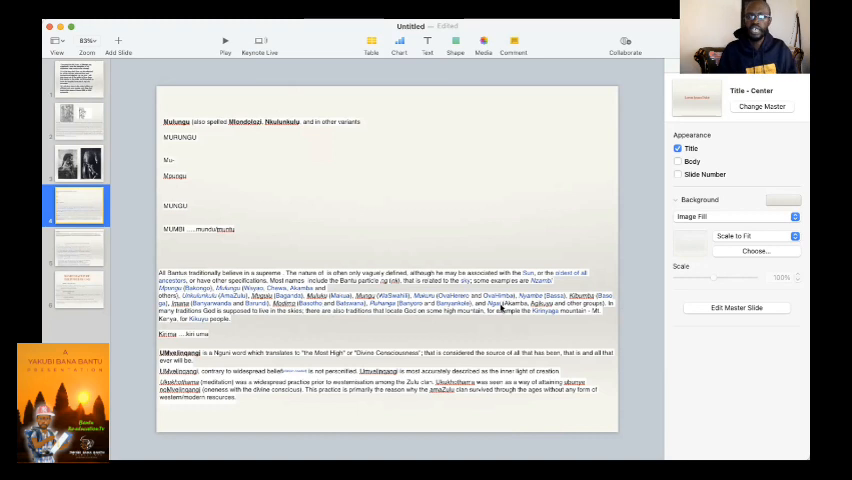
{"action": "mouse_move", "coordinate": [296, 332]}
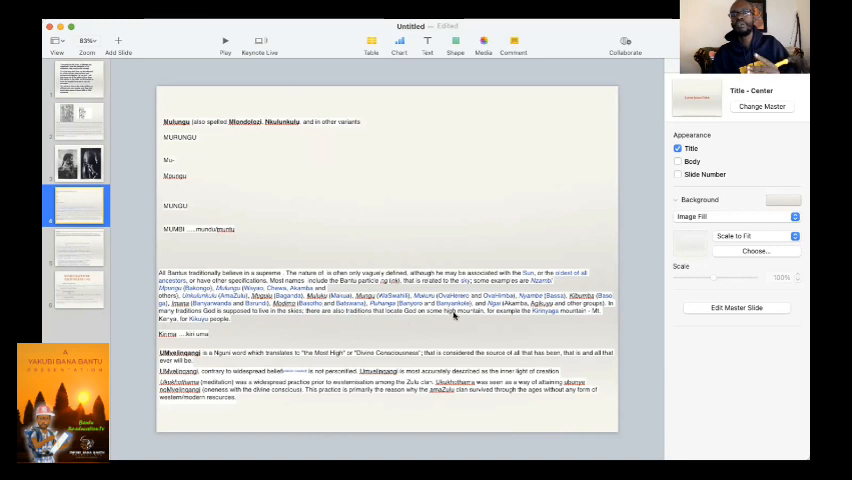
{"action": "mouse_move", "coordinate": [572, 320]}
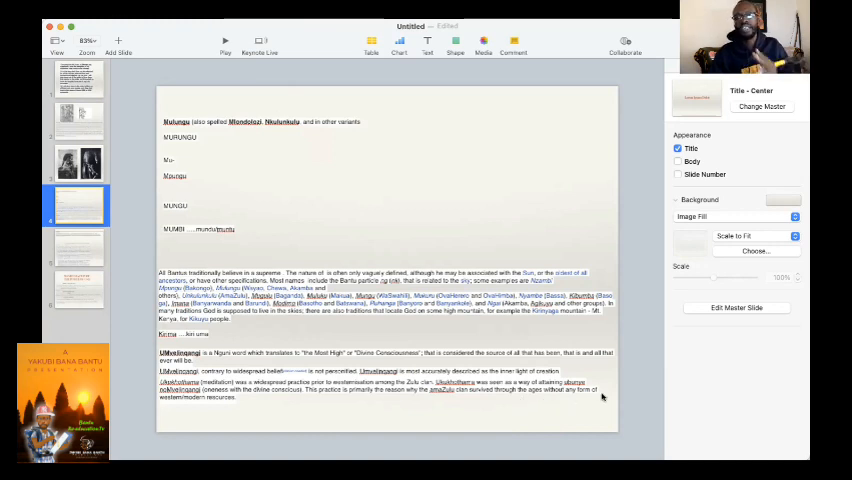
{"action": "mouse_move", "coordinate": [236, 412]}
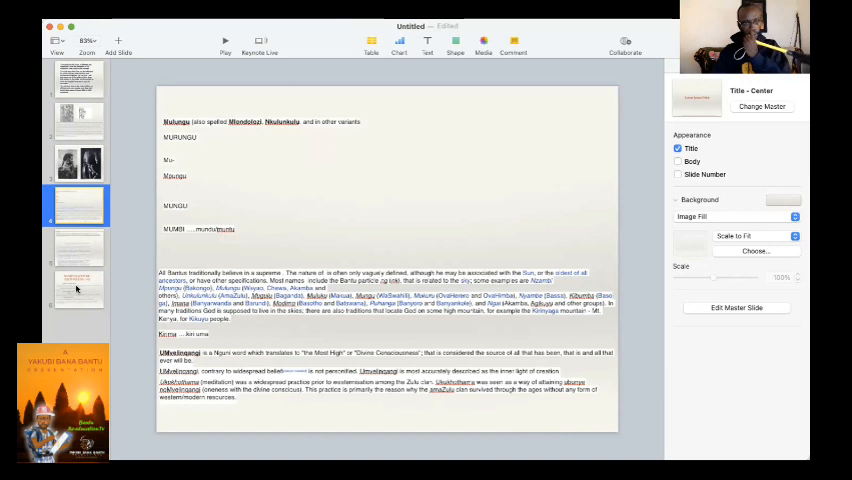
{"action": "left_click", "coordinate": [76, 288]}
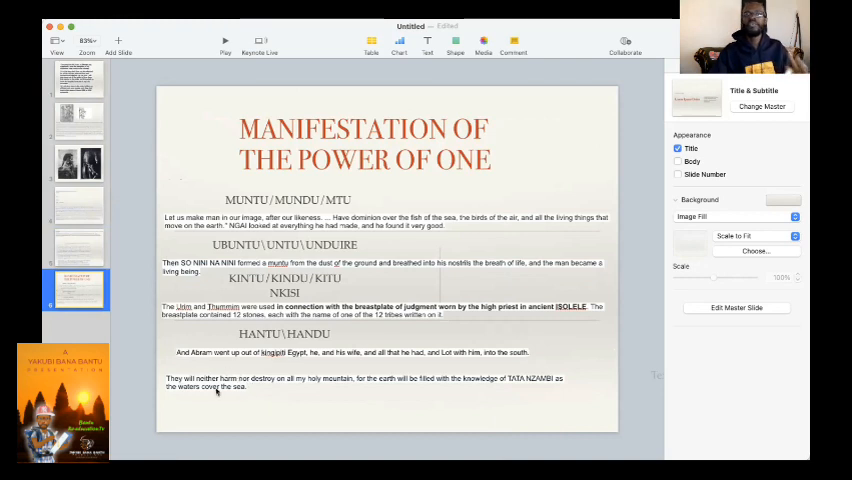
{"action": "mouse_move", "coordinate": [298, 388]}
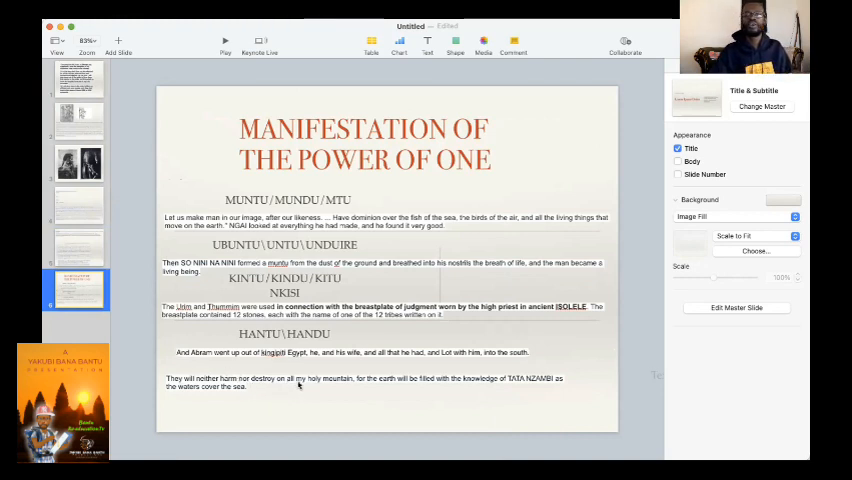
{"action": "mouse_move", "coordinate": [398, 390]}
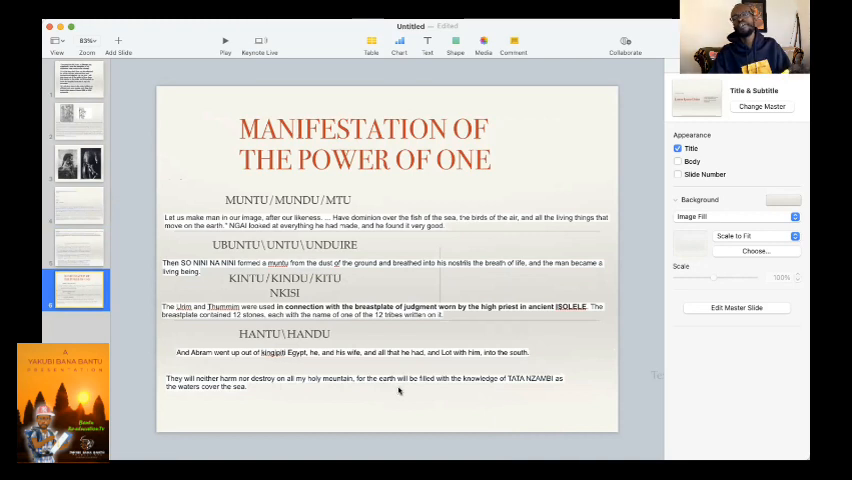
{"action": "mouse_move", "coordinate": [532, 388]}
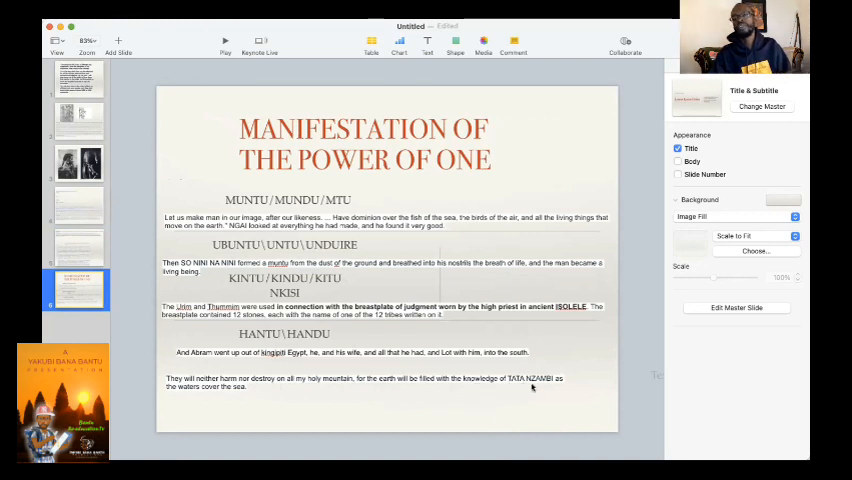
{"action": "mouse_move", "coordinate": [228, 408]}
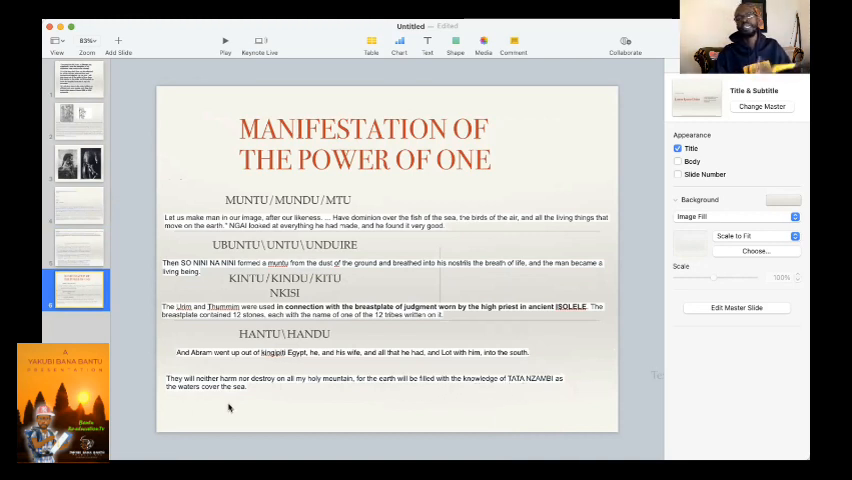